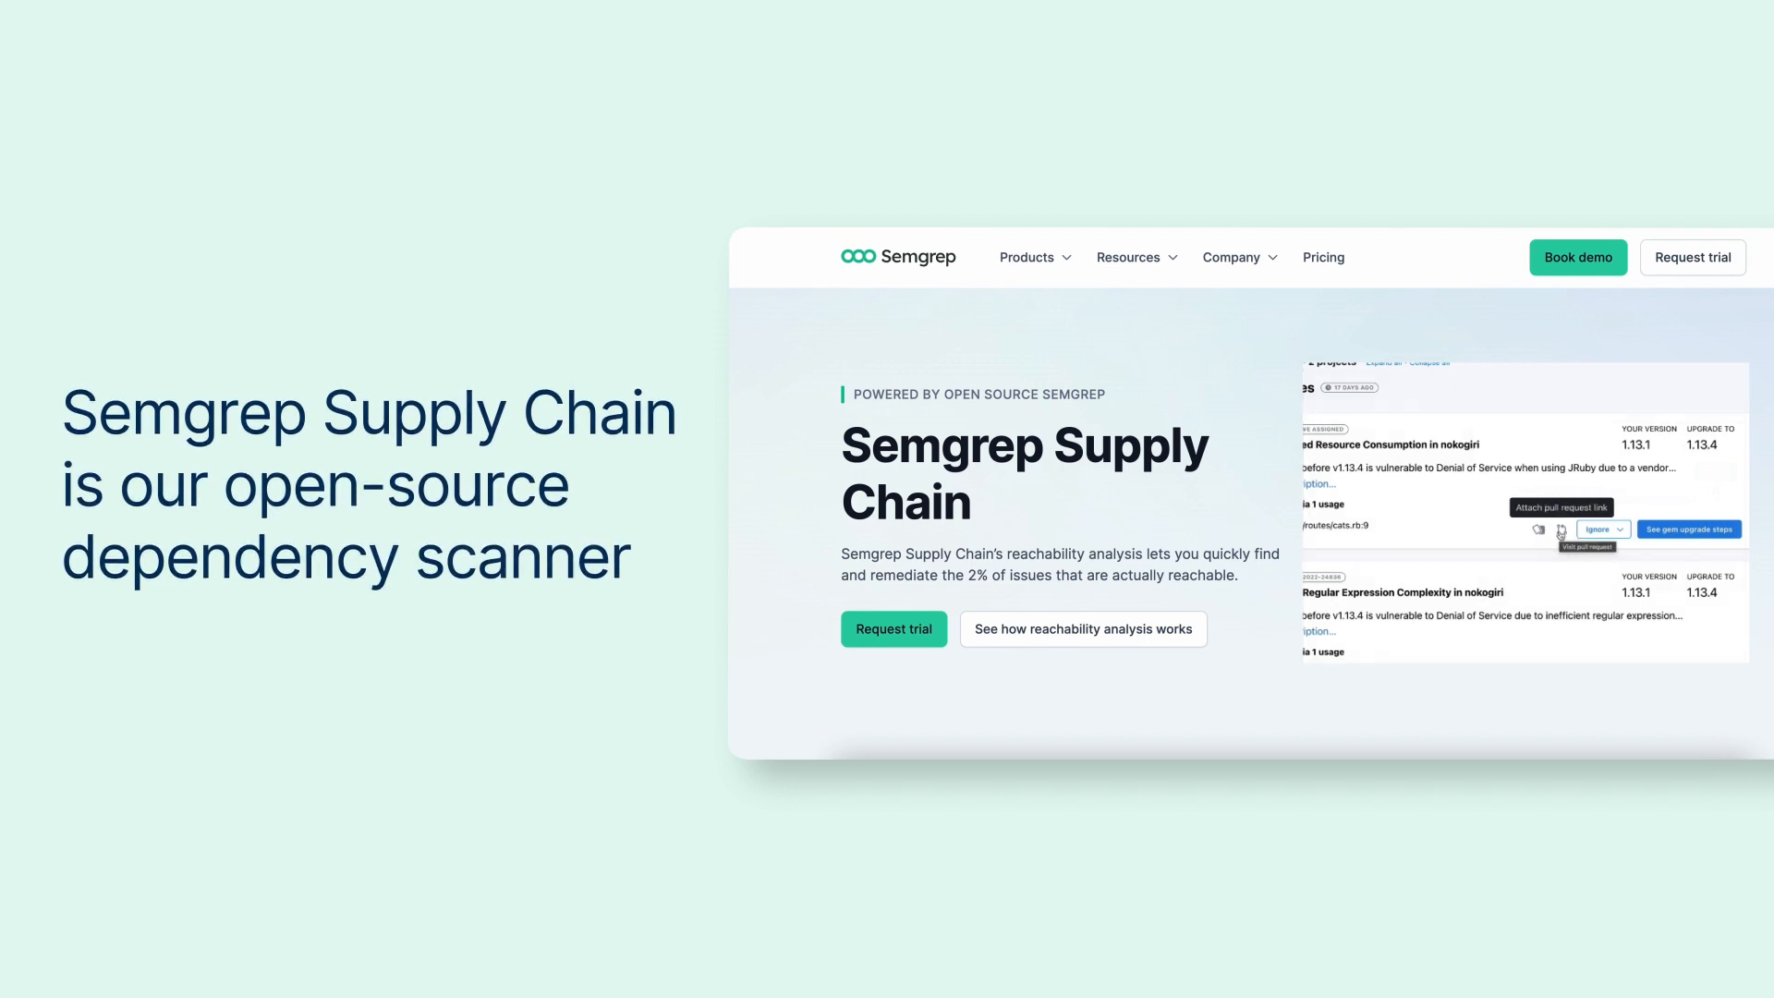
- Leave the Supply Chain product page for the dashboard showing 16 reachable vulnerabilities
left_click(1599, 528)
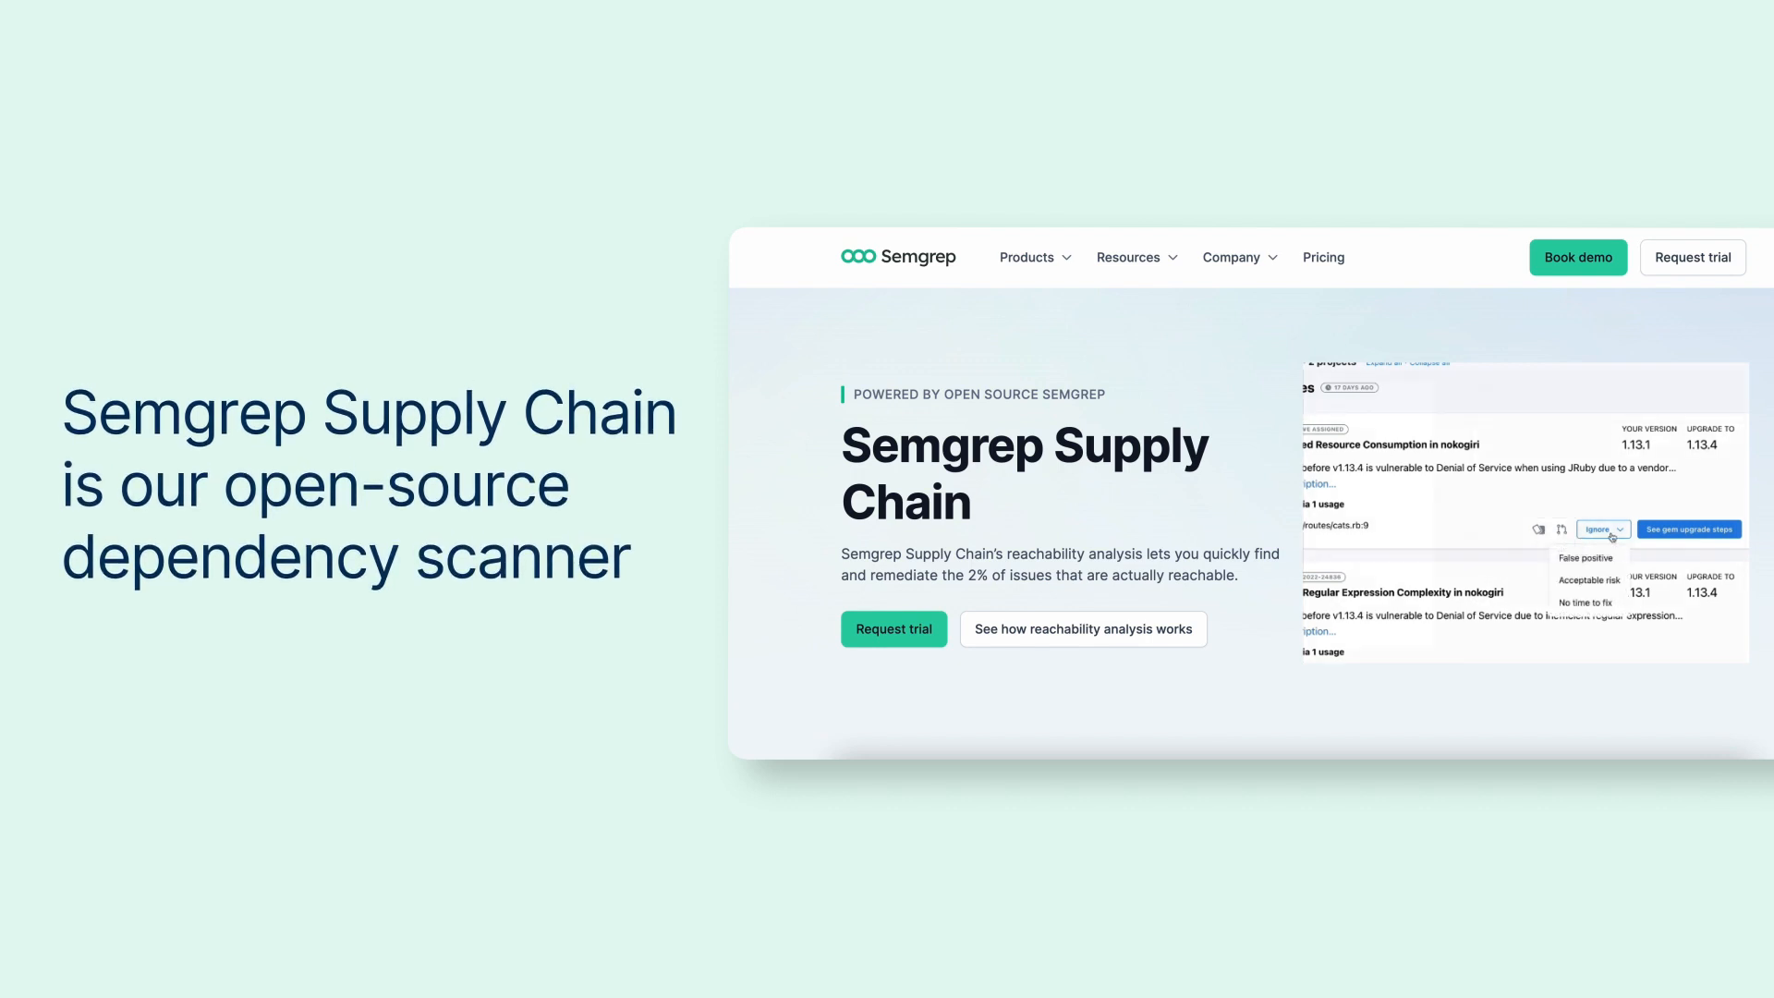
left_click(1687, 529)
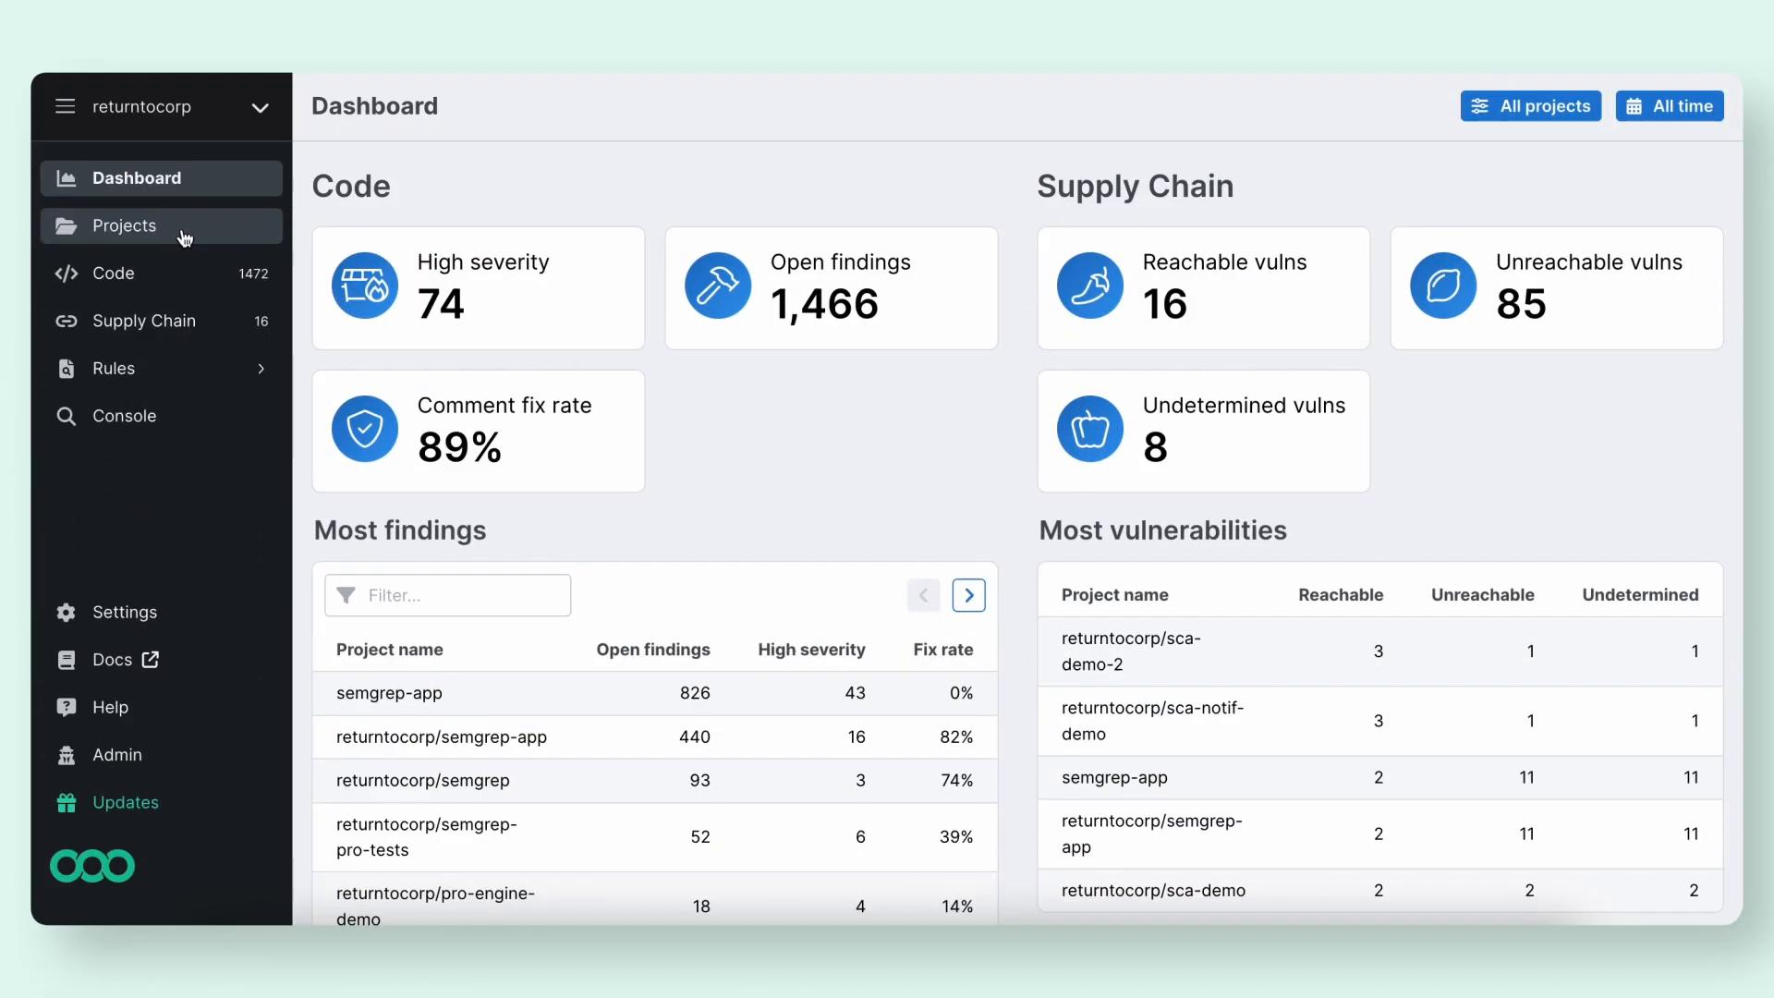
- Browse Projects and the new-project scan options, choosing CI/CD and then GitLab CI/CD
left_click(124, 226)
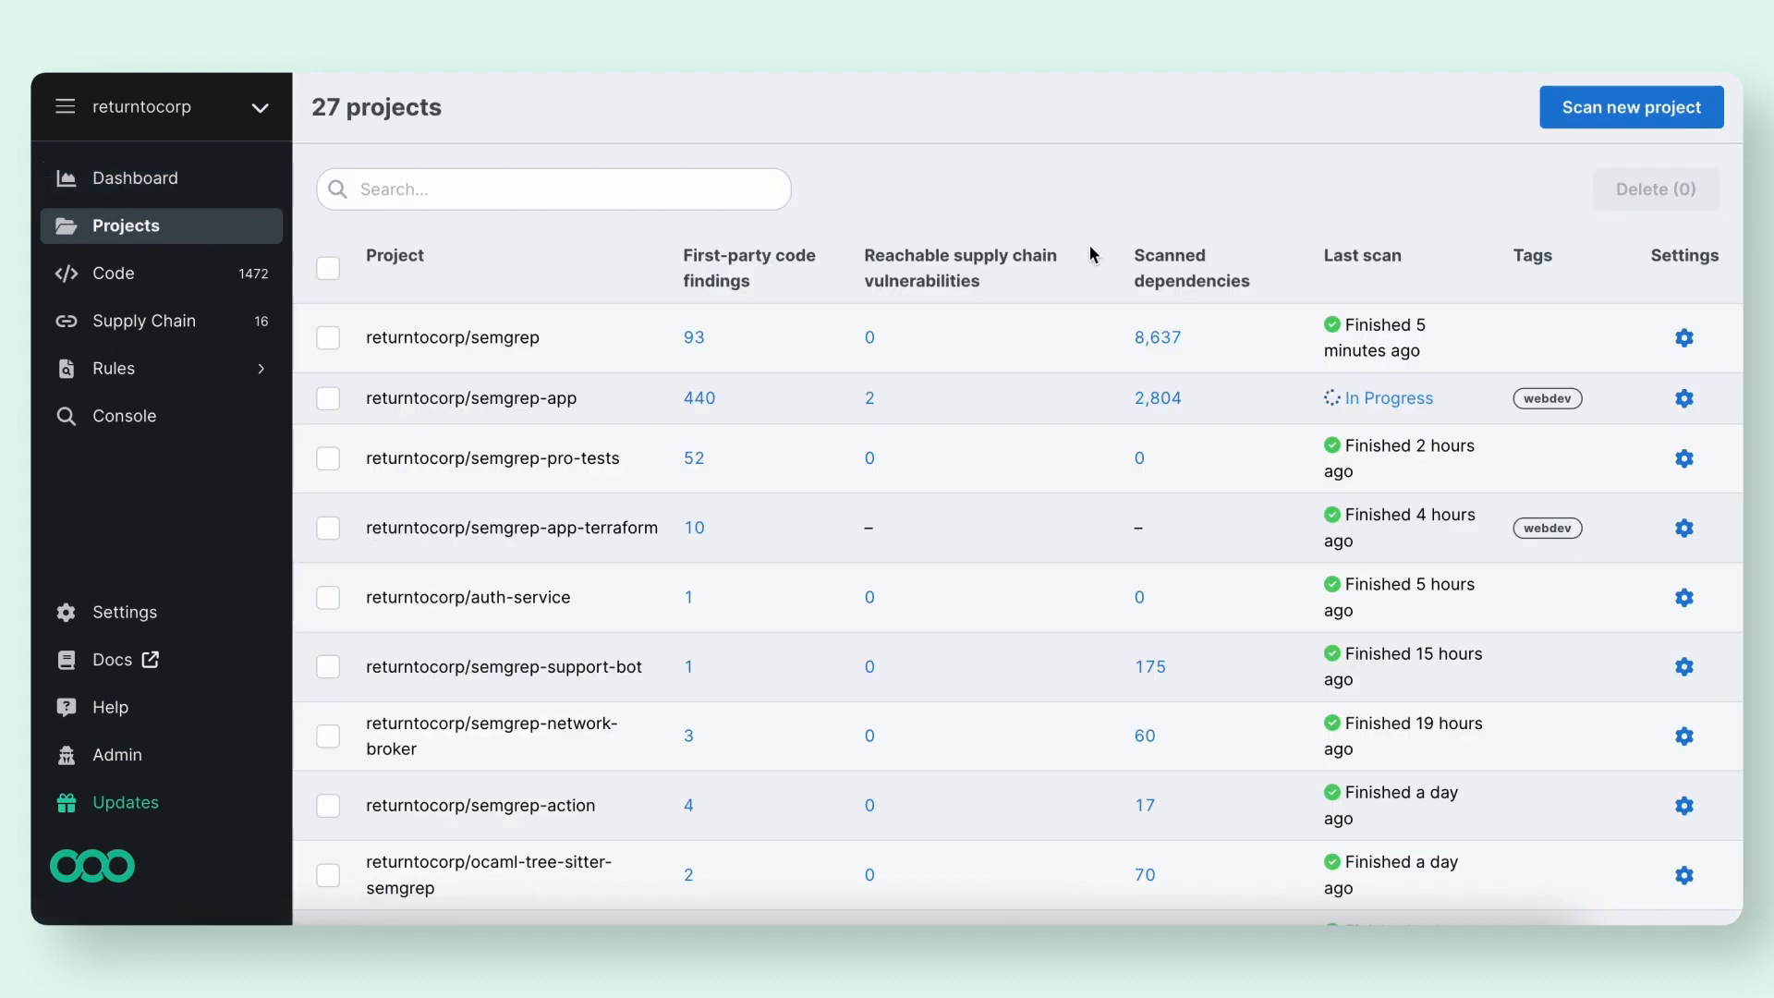
left_click(1629, 107)
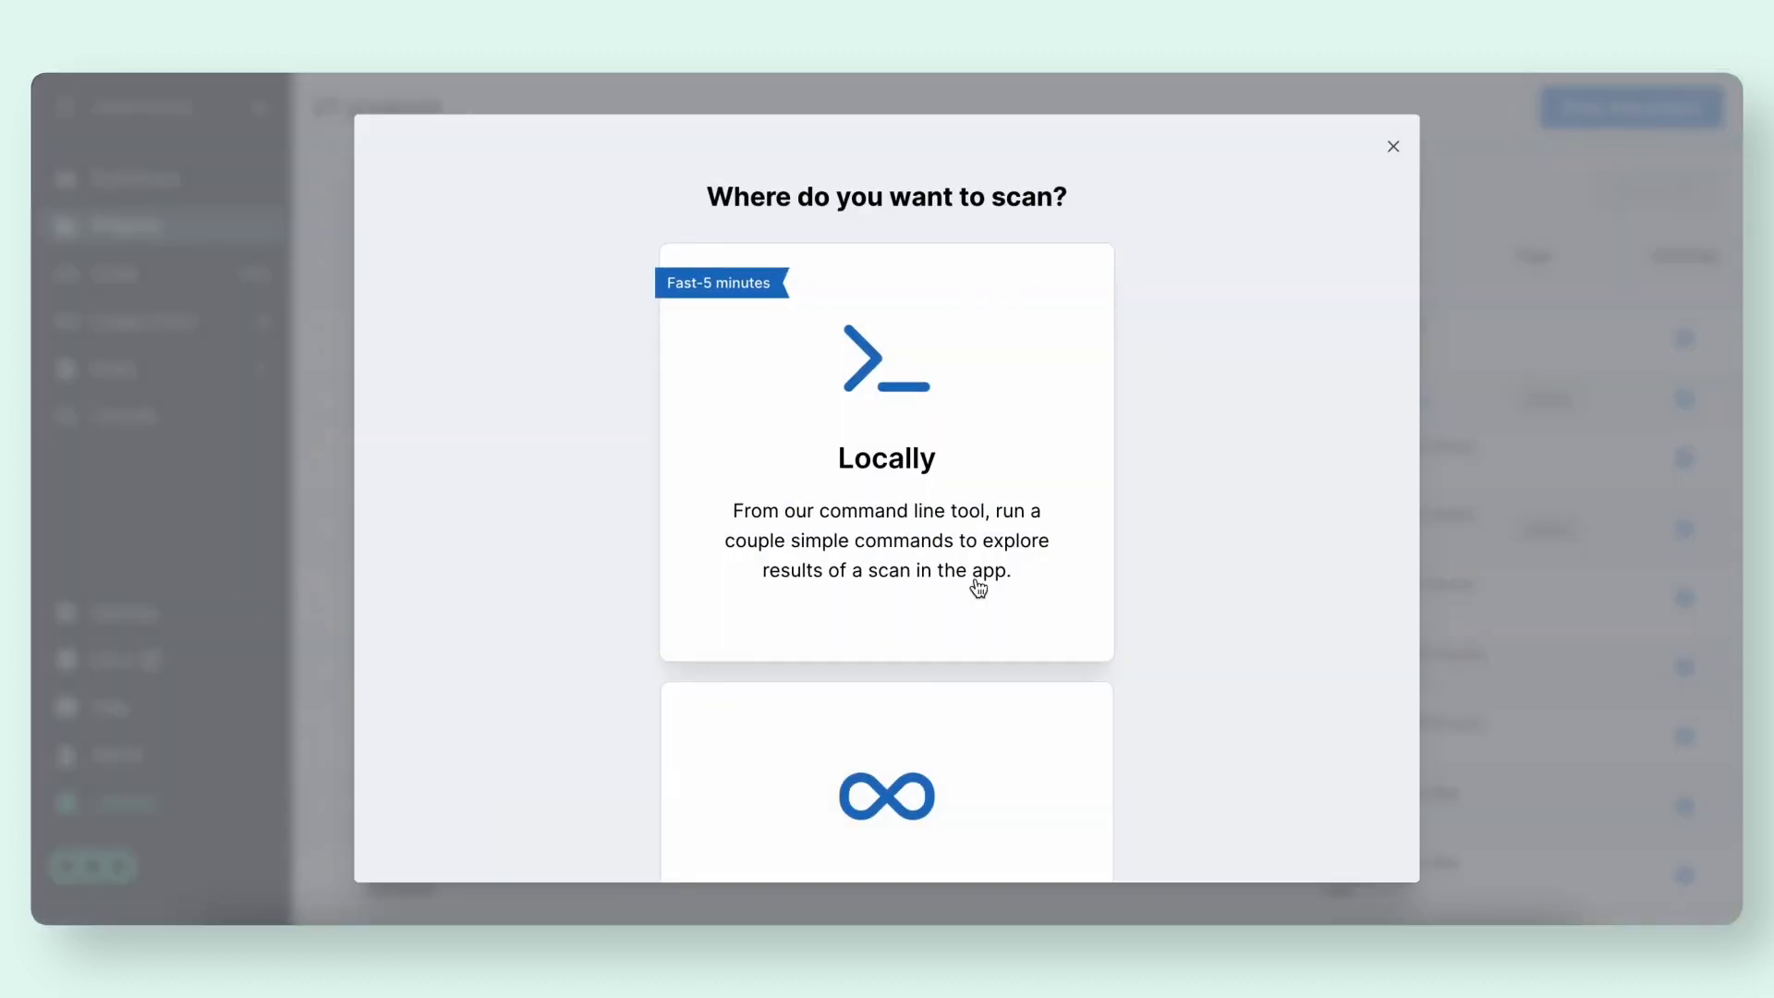
scroll("down", 3)
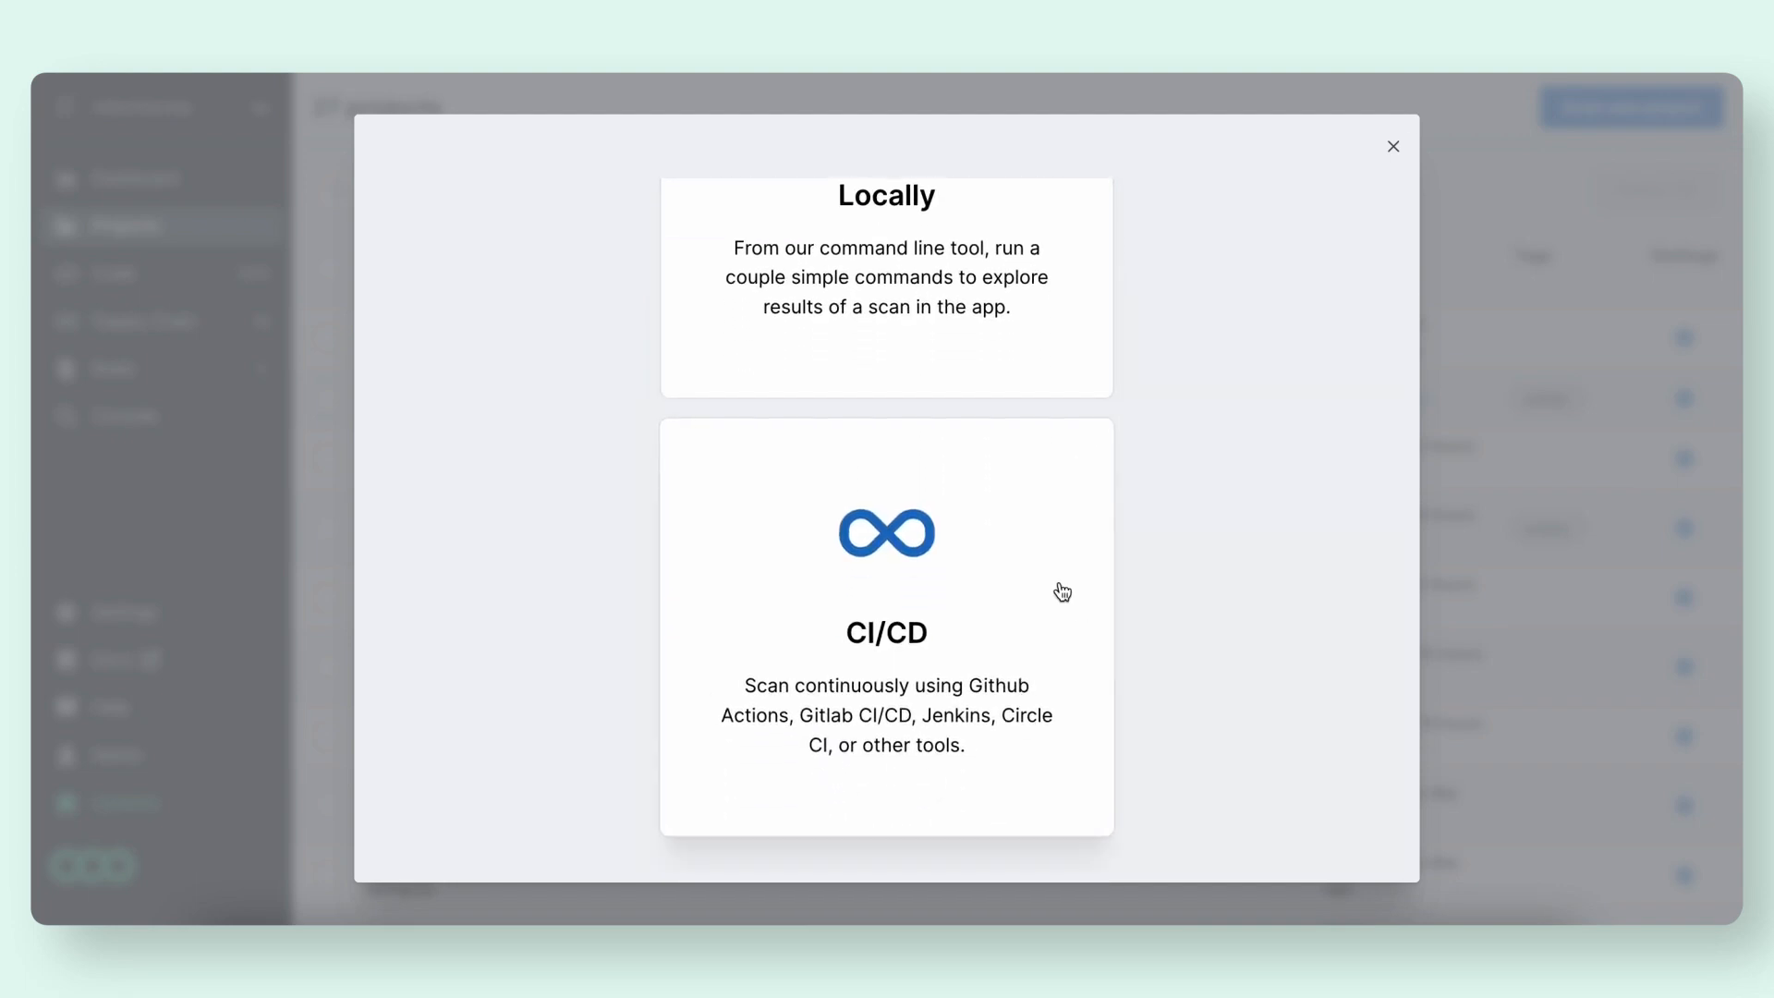
left_click(885, 625)
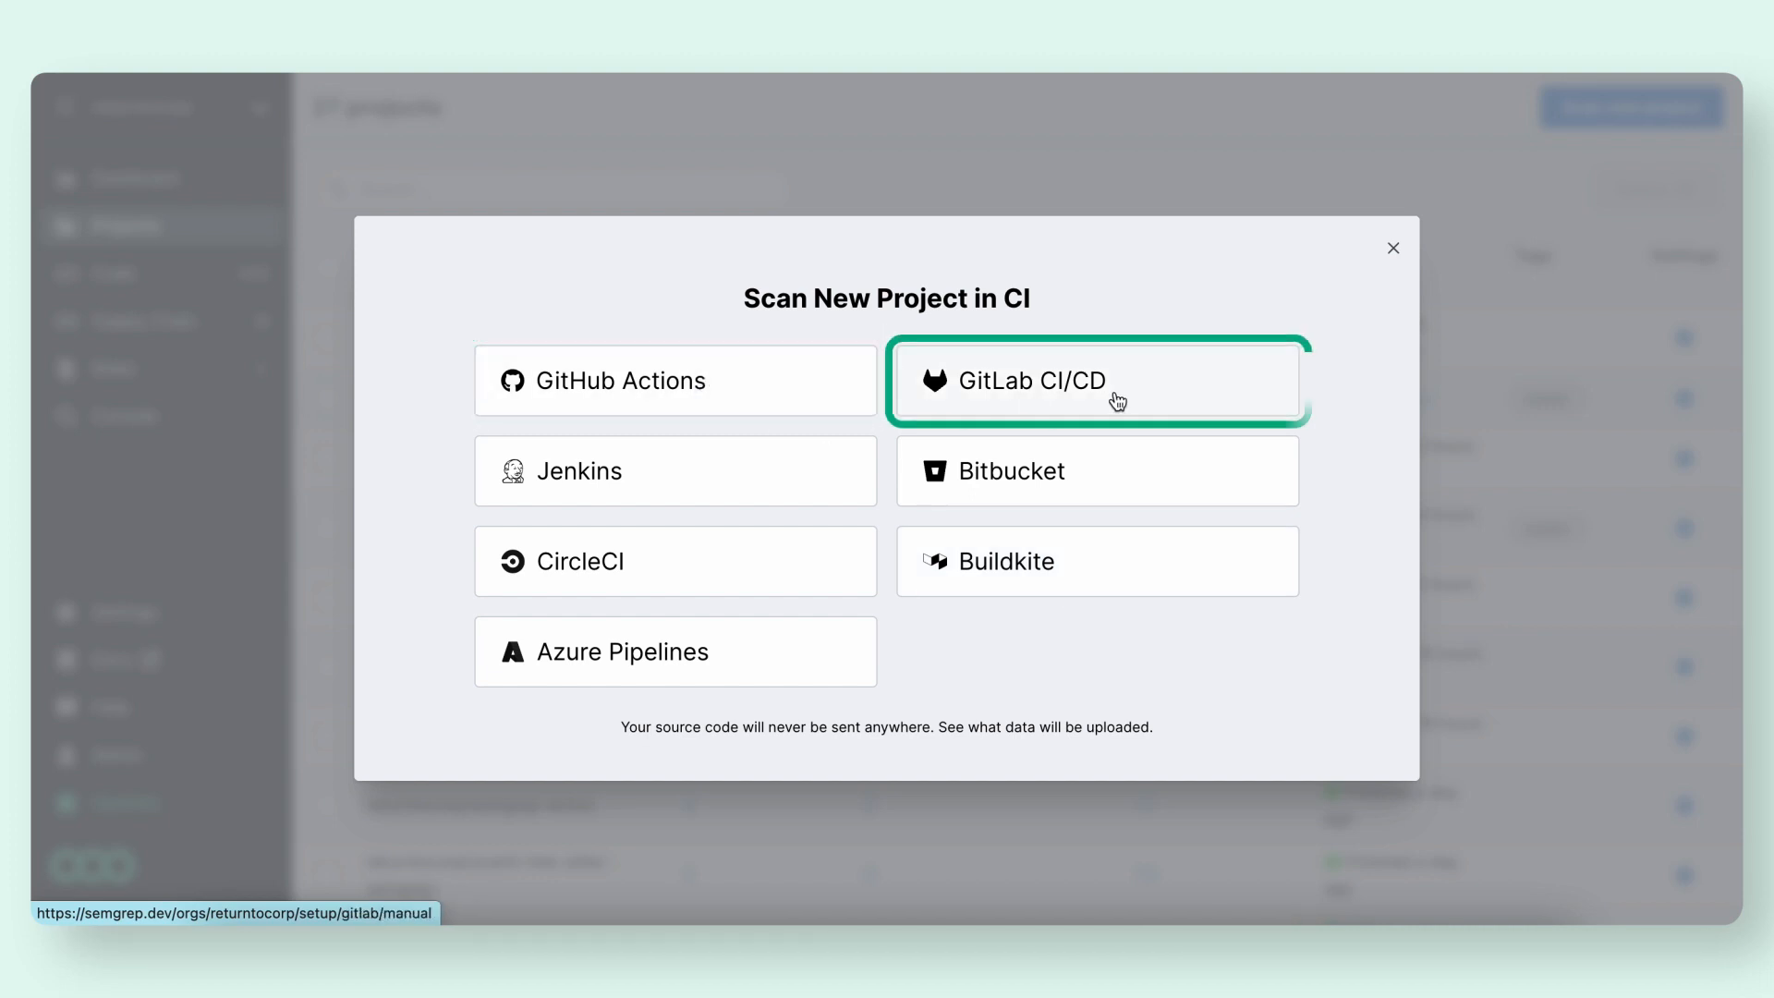
left_click(1392, 248)
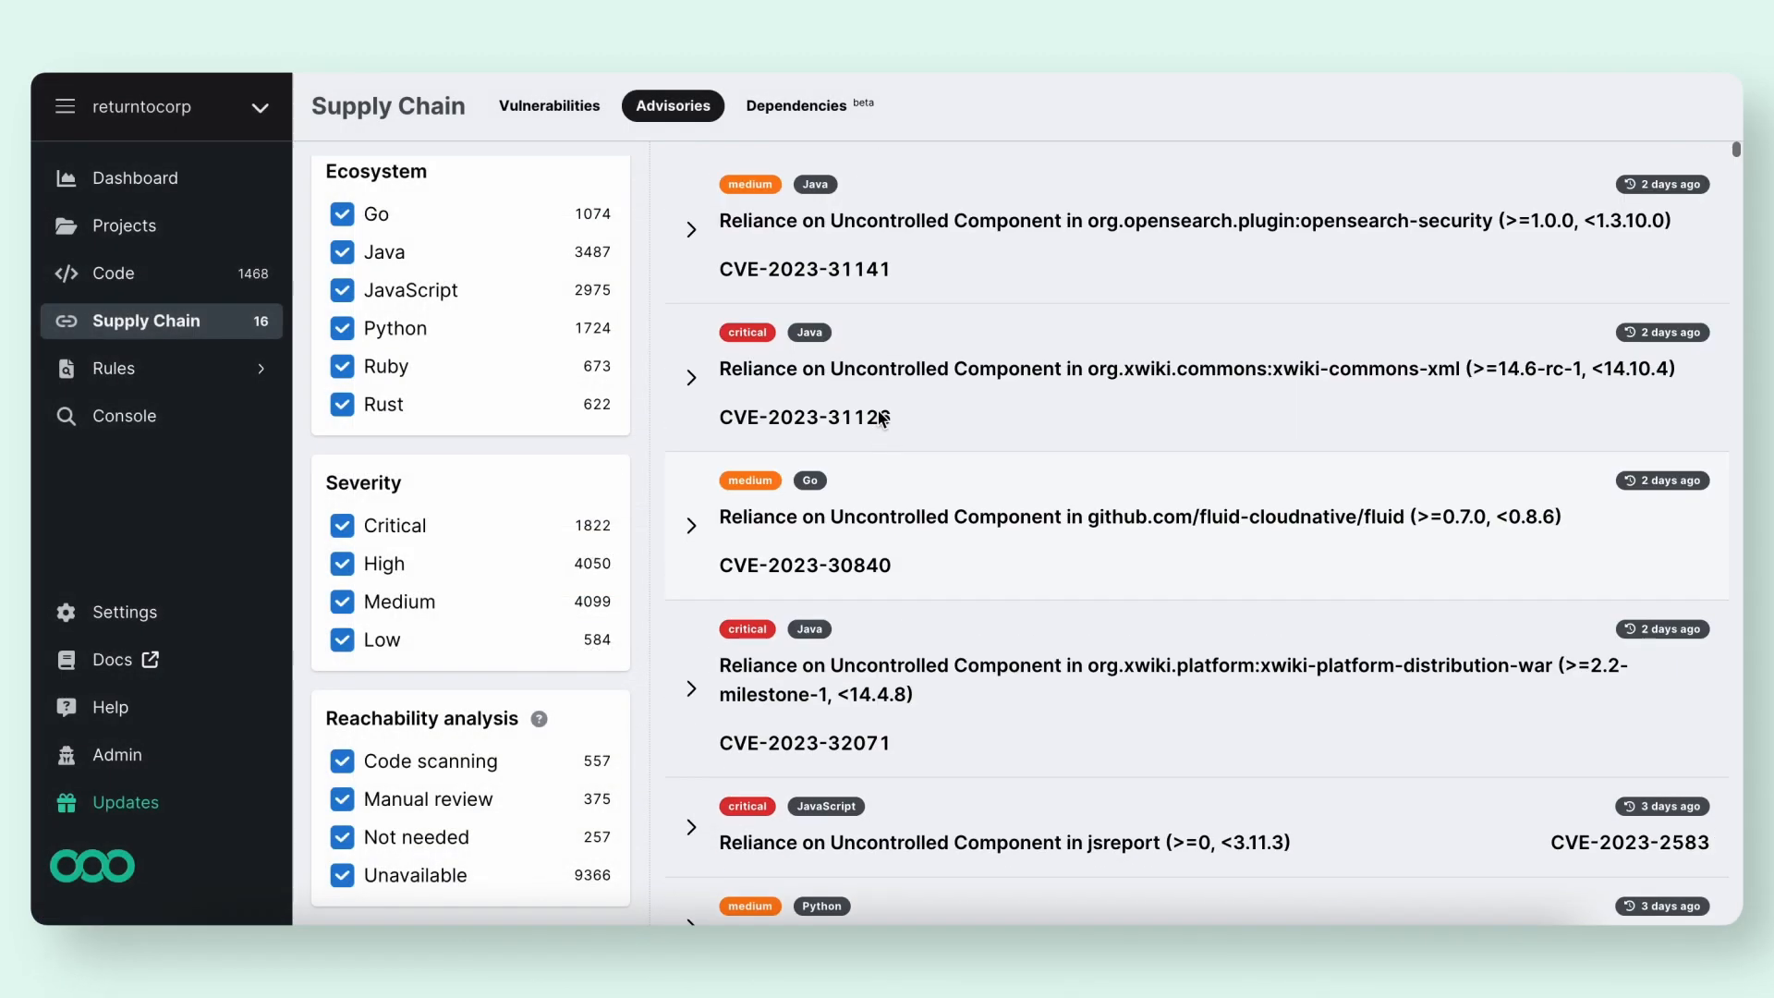
- Limit advisories to code-scanning reachability and expand the tensorflow-gpu NULL Pointer Dereference advisory
left_click(690, 374)
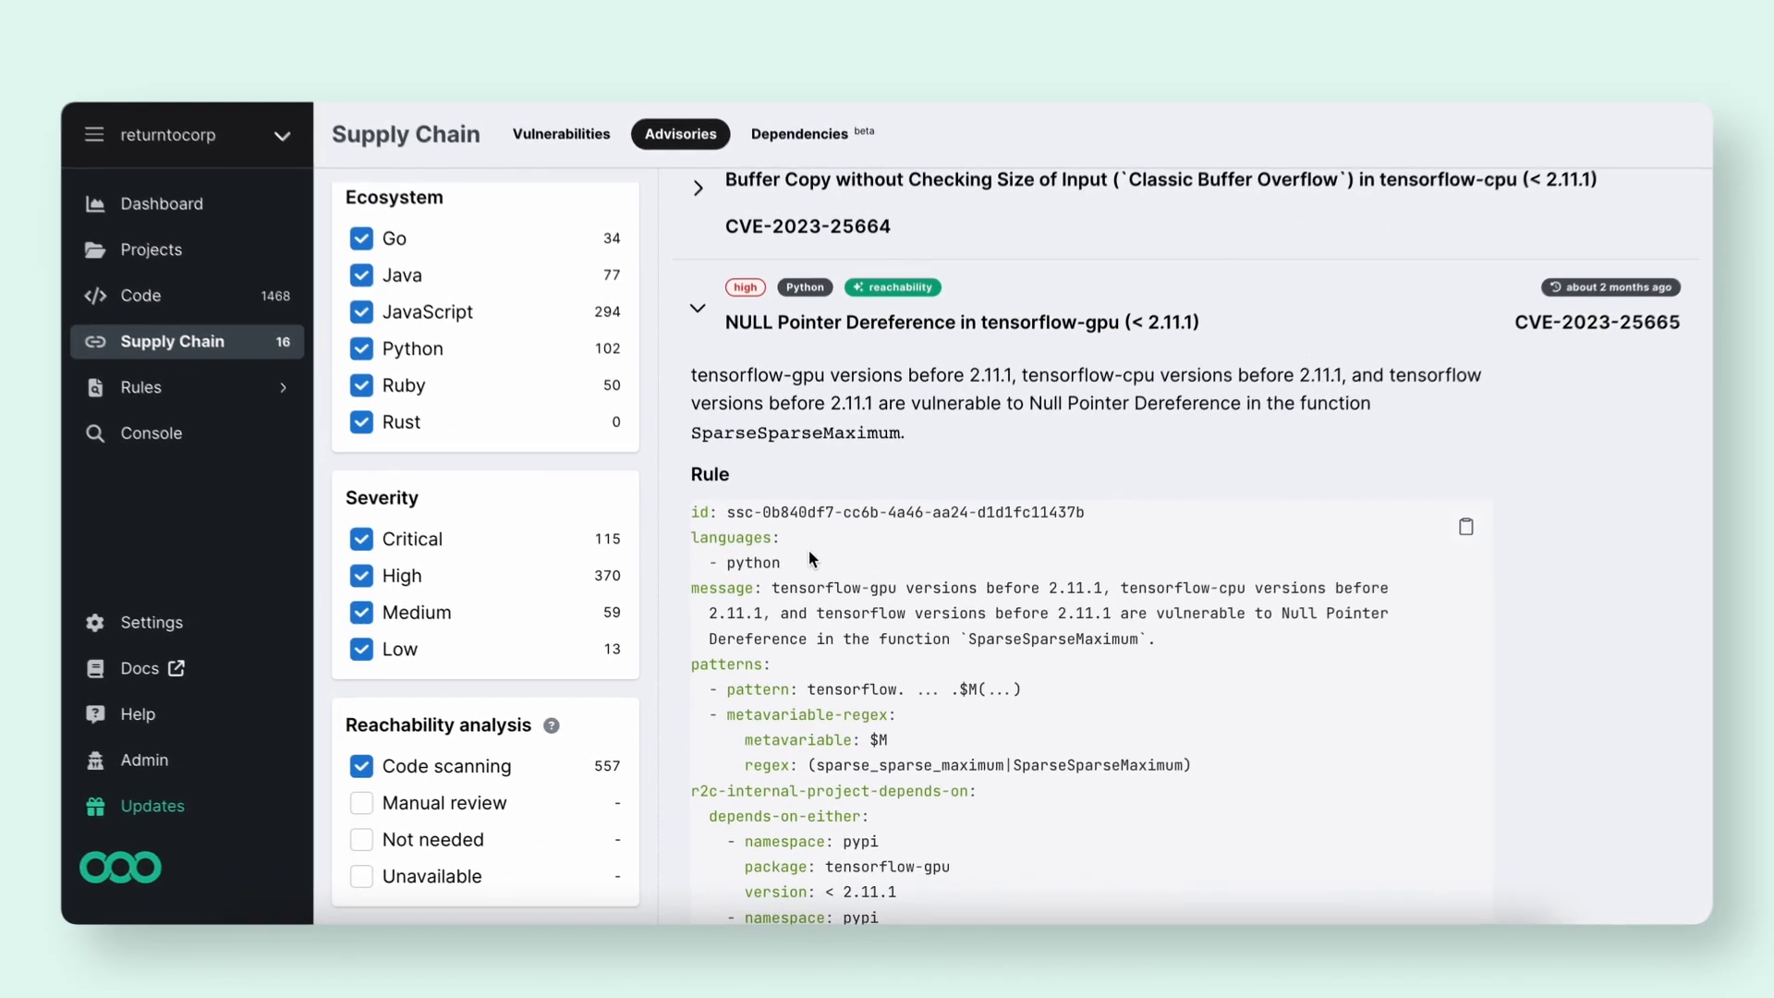
- Highlight the rule's pattern lines, then view the 101 vulnerabilities across 6 projects
scroll("down", 3)
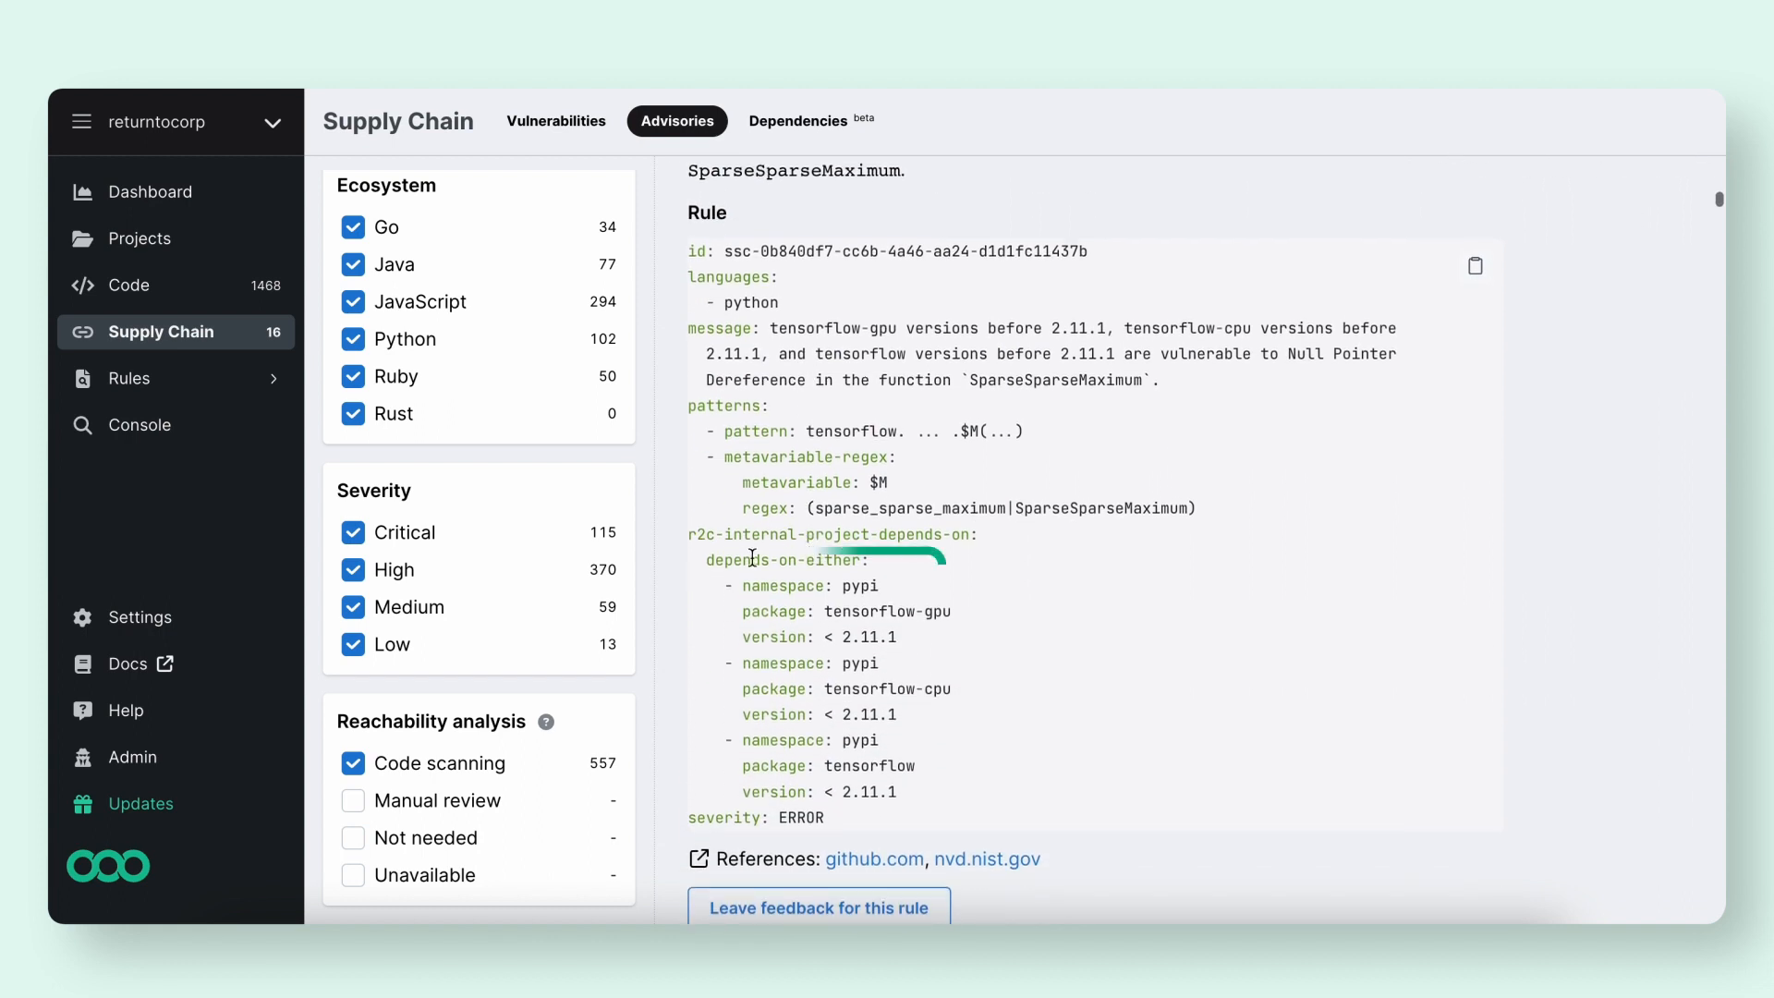
left_click_drag(755, 556, 933, 797)
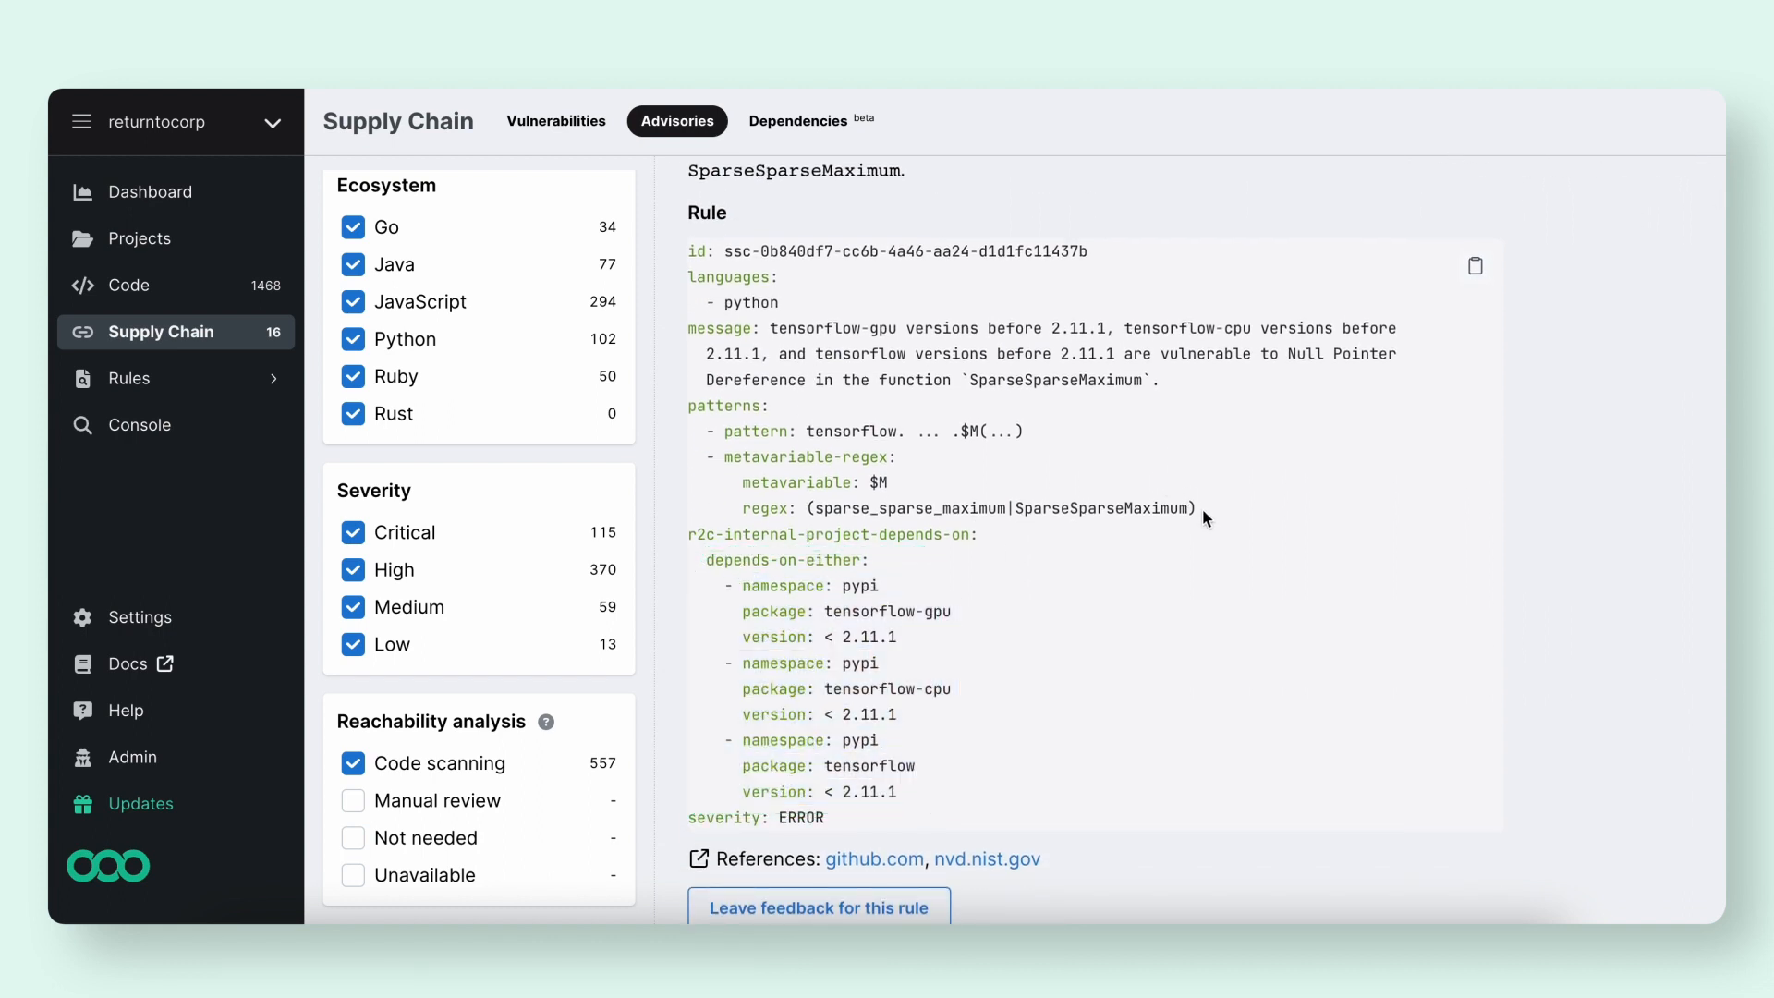
left_click_drag(719, 430, 1196, 508)
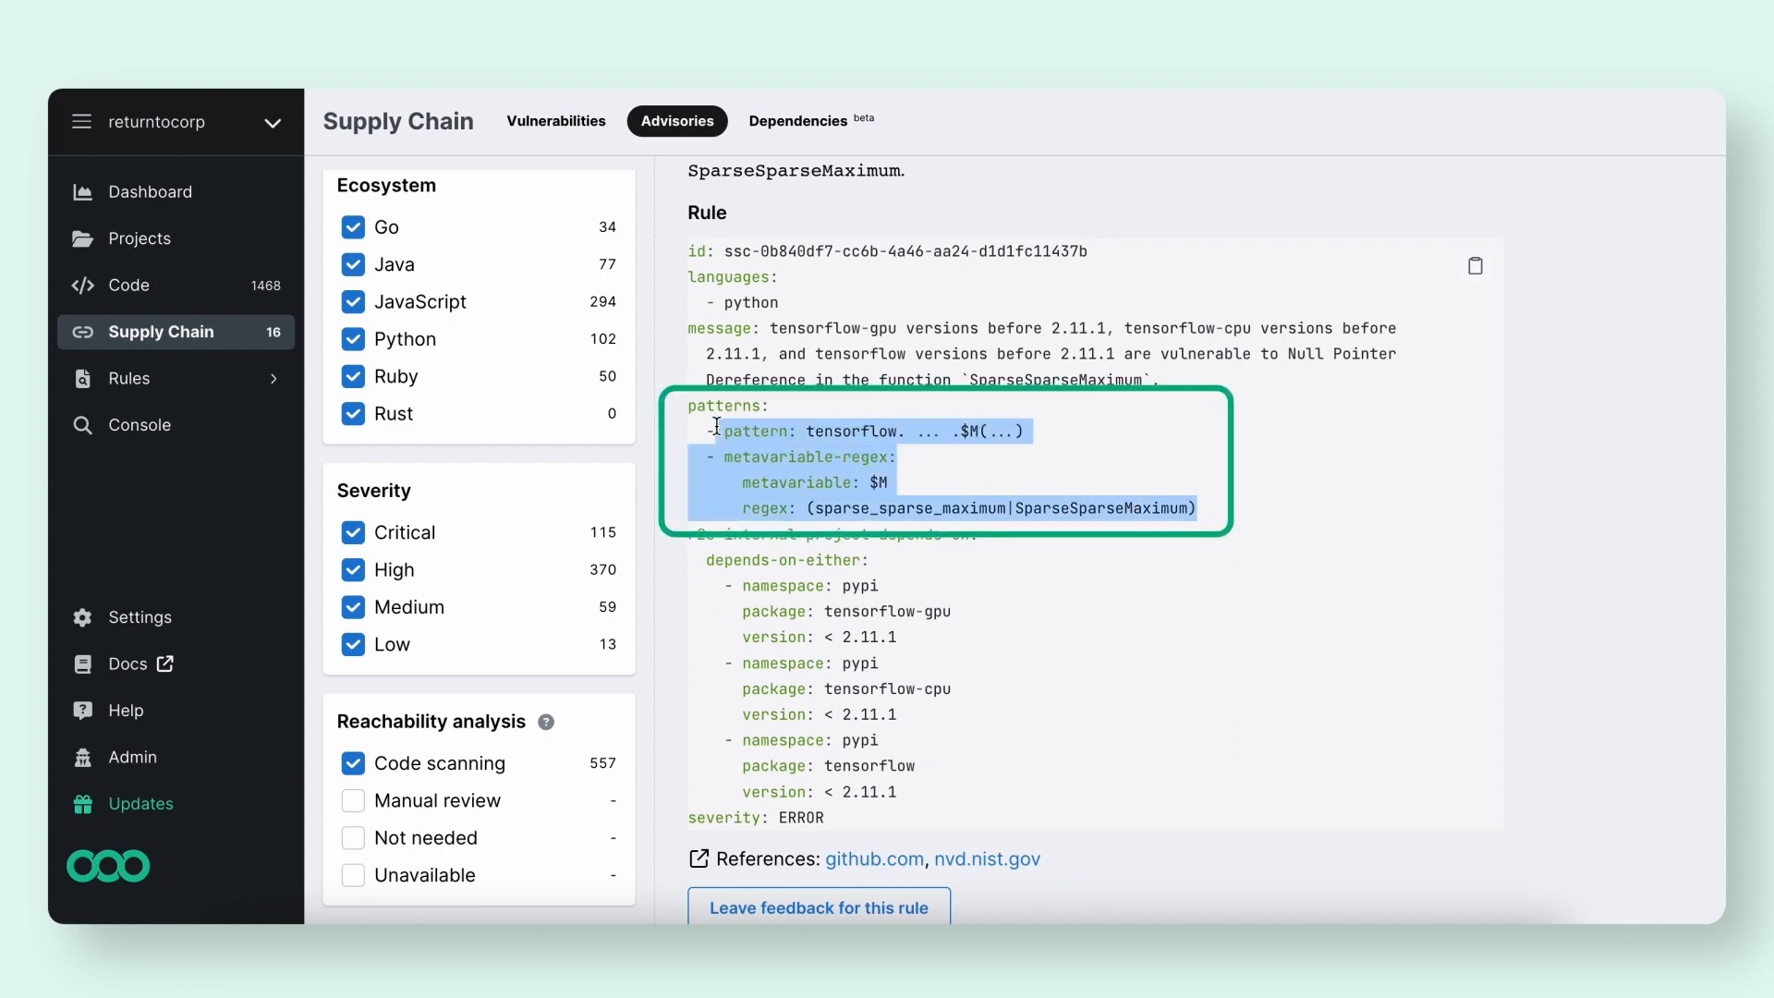
left_click(986, 484)
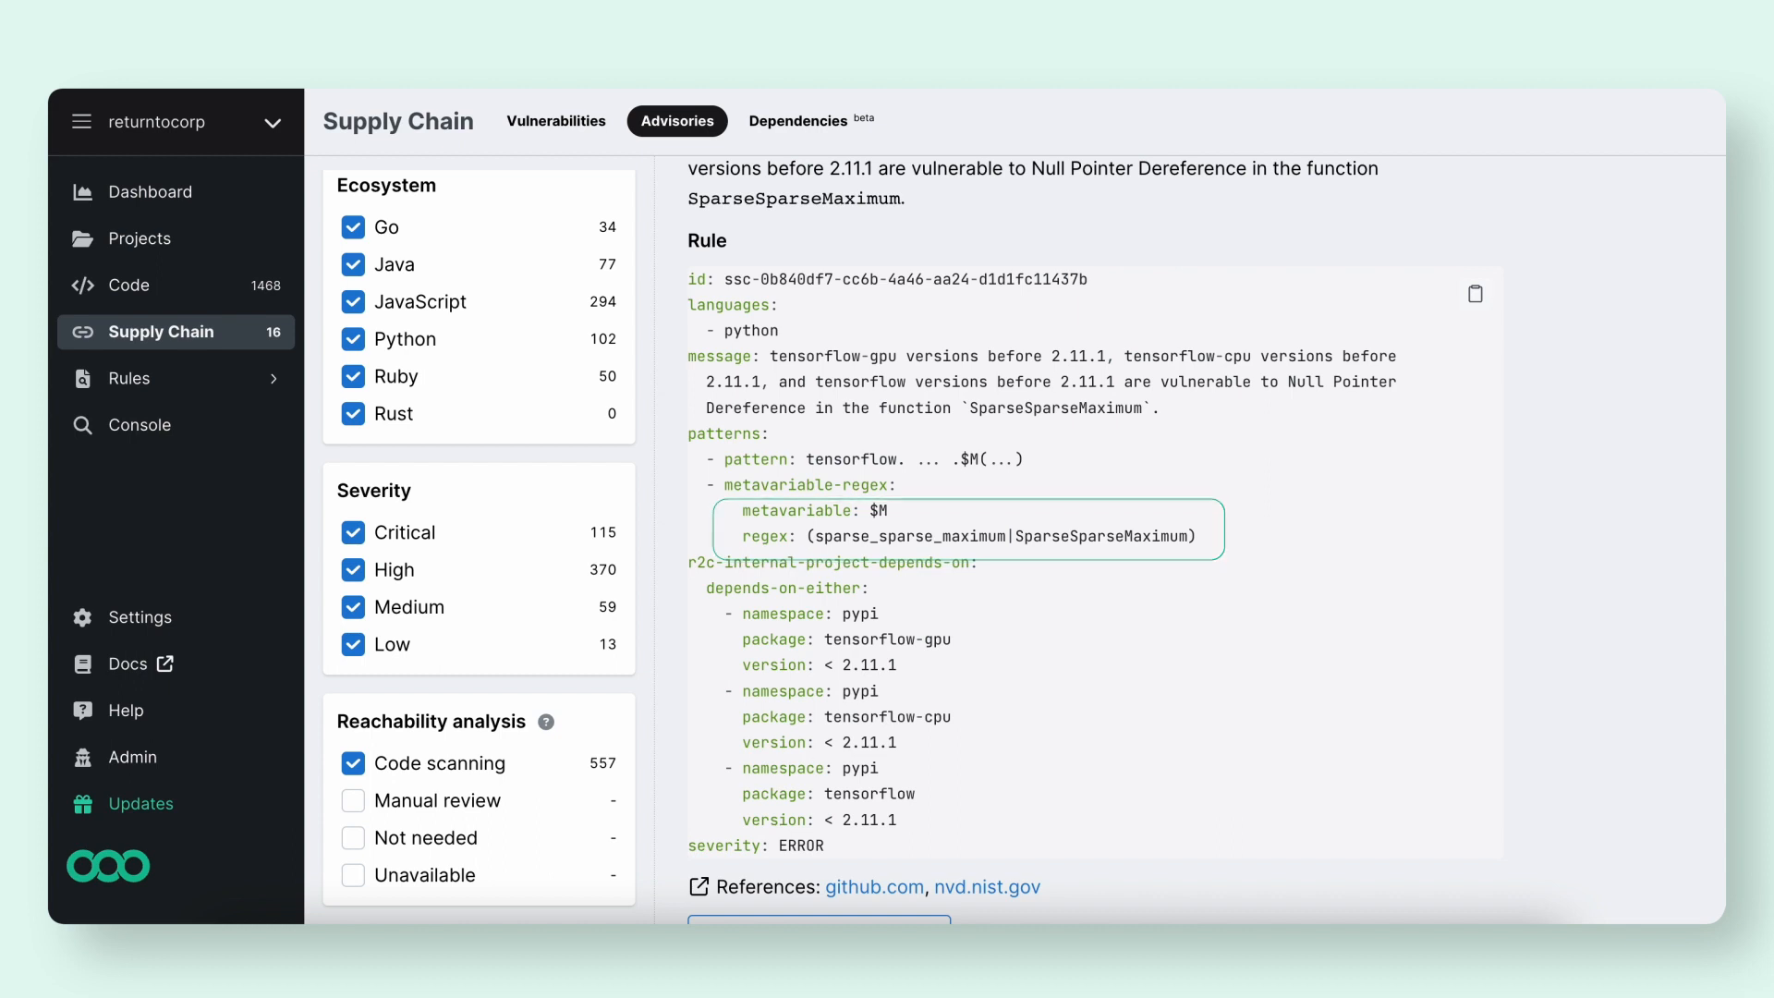
left_click(555, 121)
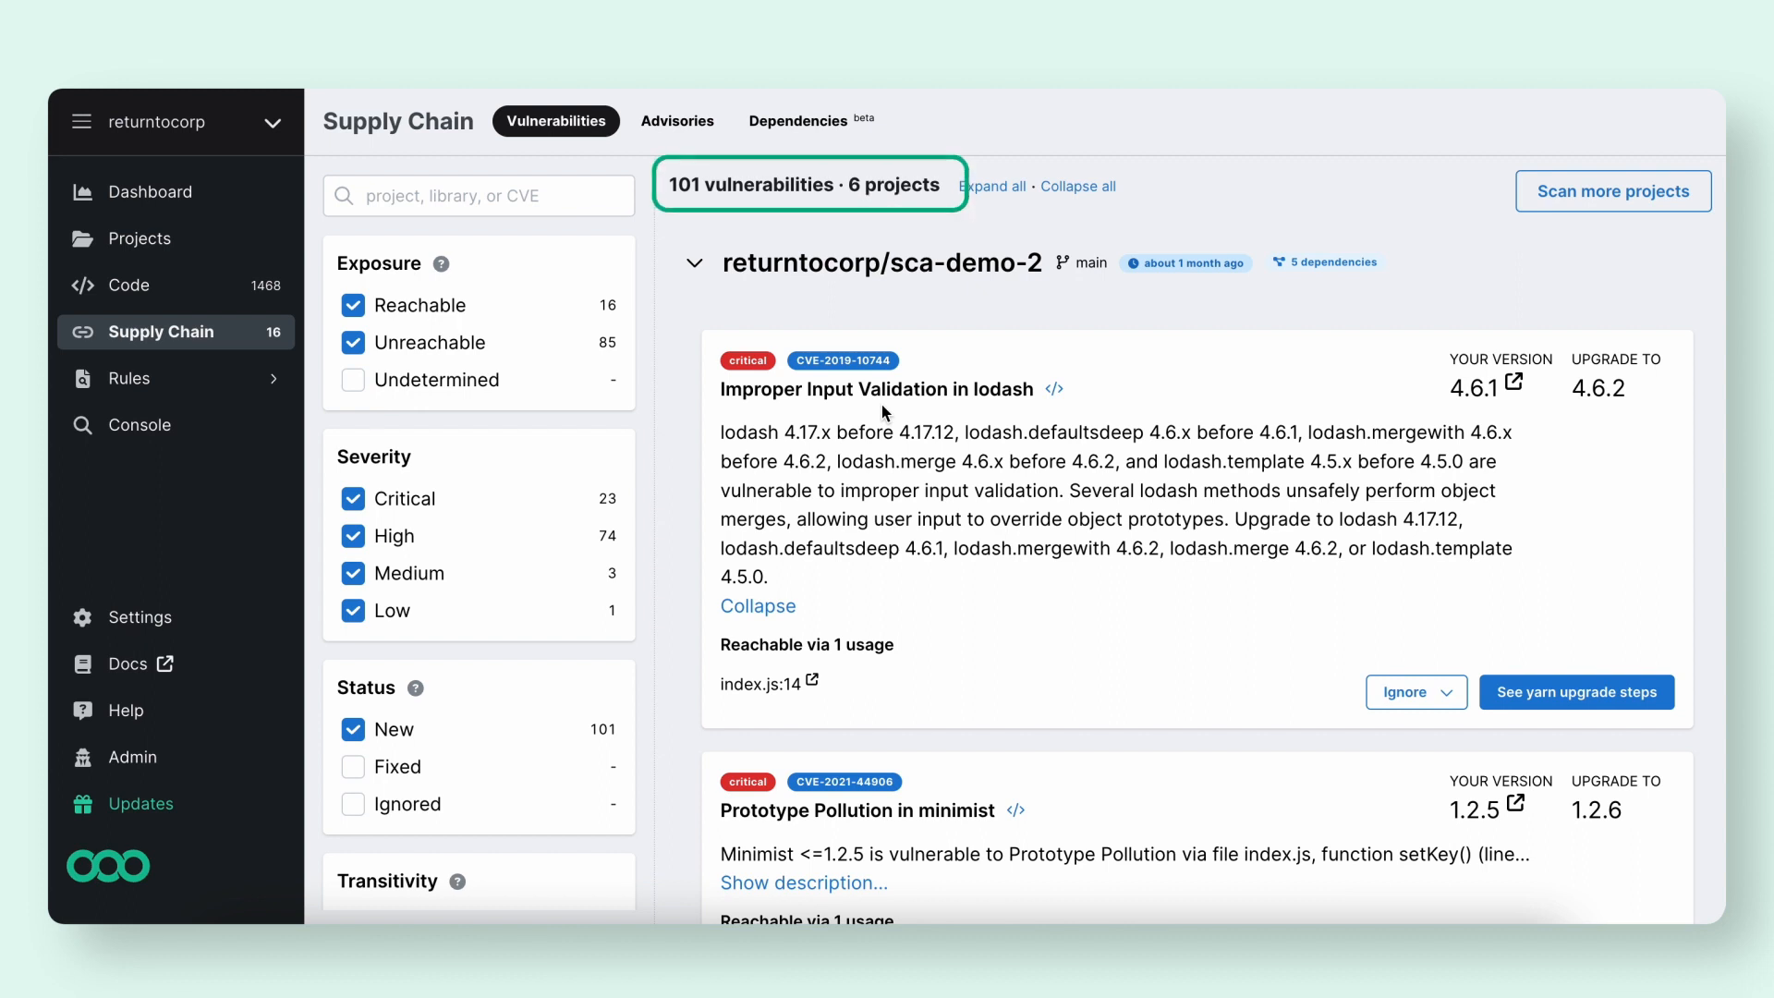
- Hide unreachable findings to leave 16, and expand the lodash Improper Input Validation description
scroll("down", 3)
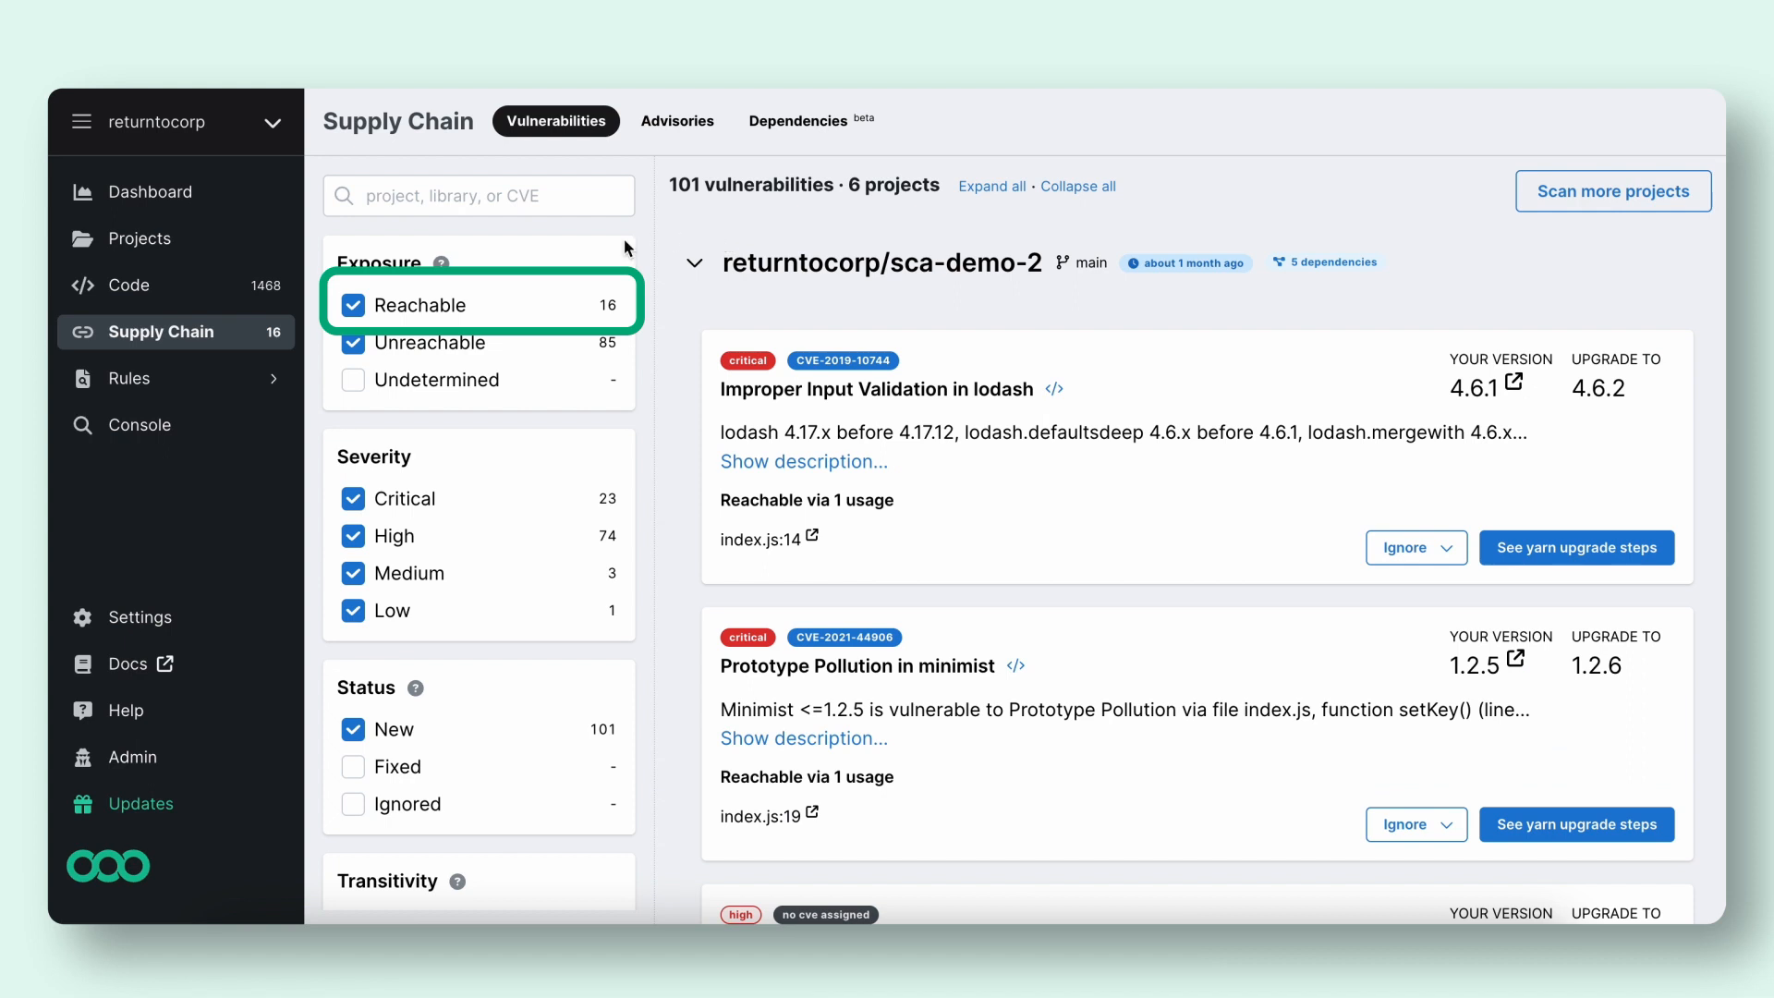
left_click(353, 342)
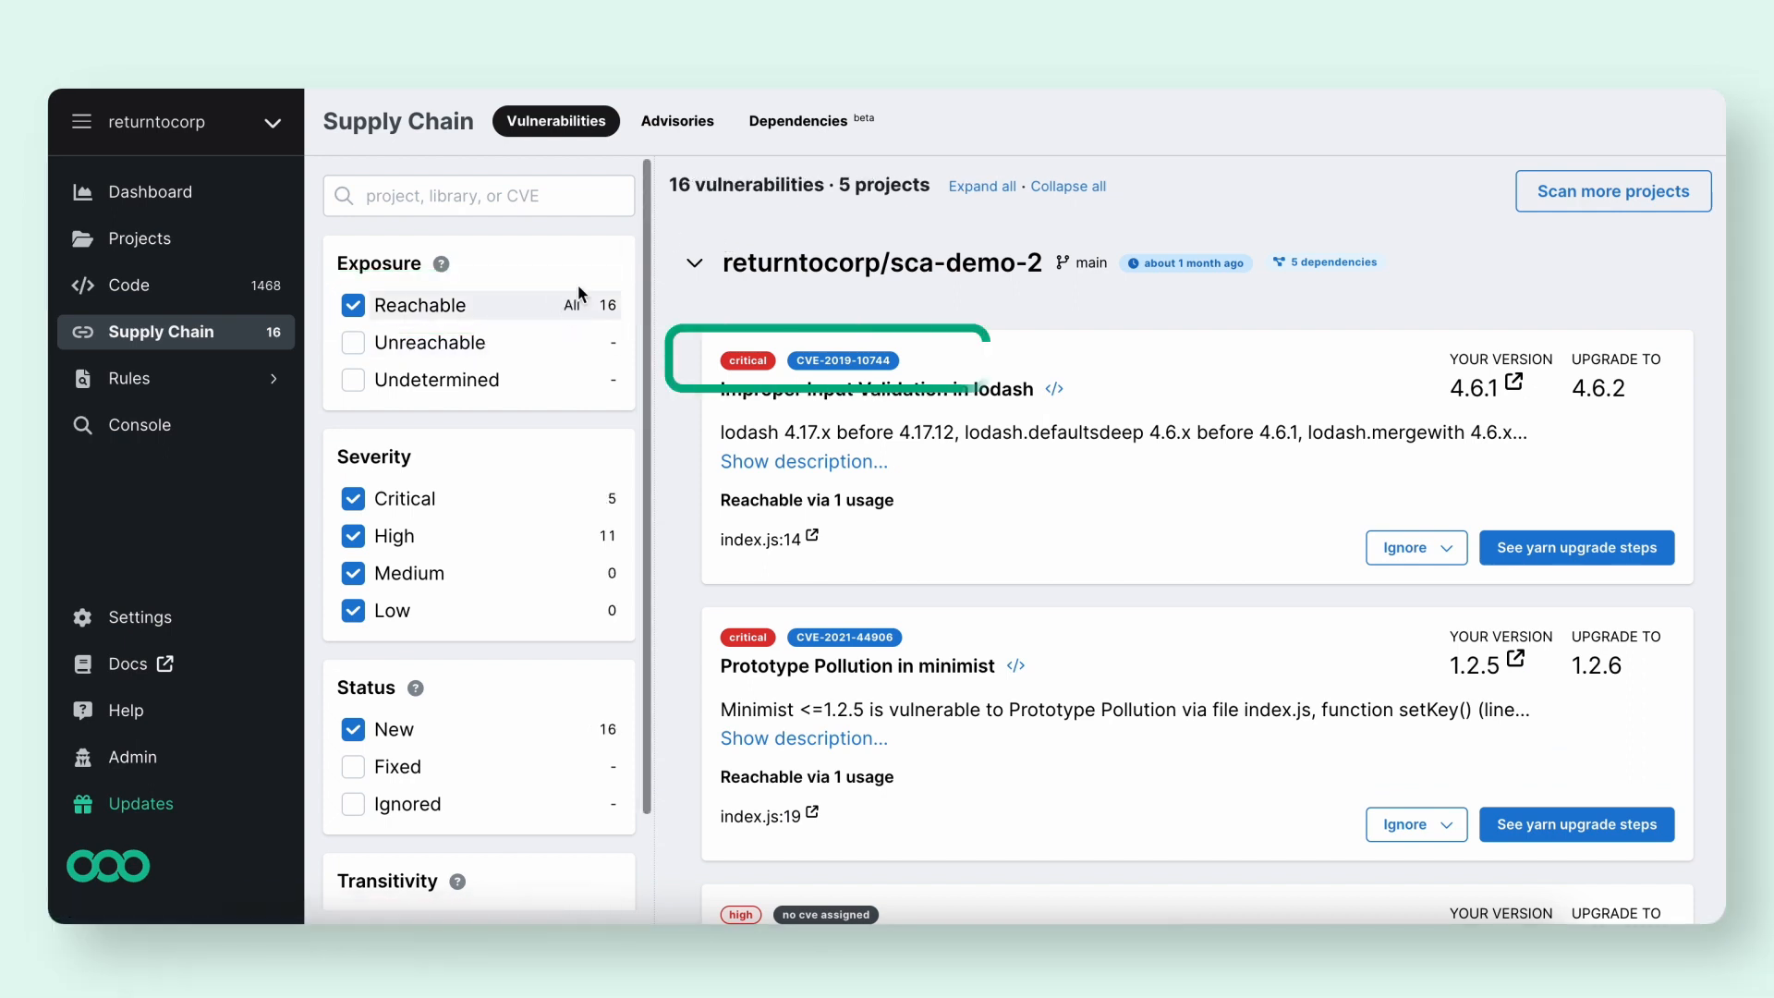
mouse_move(1535, 390)
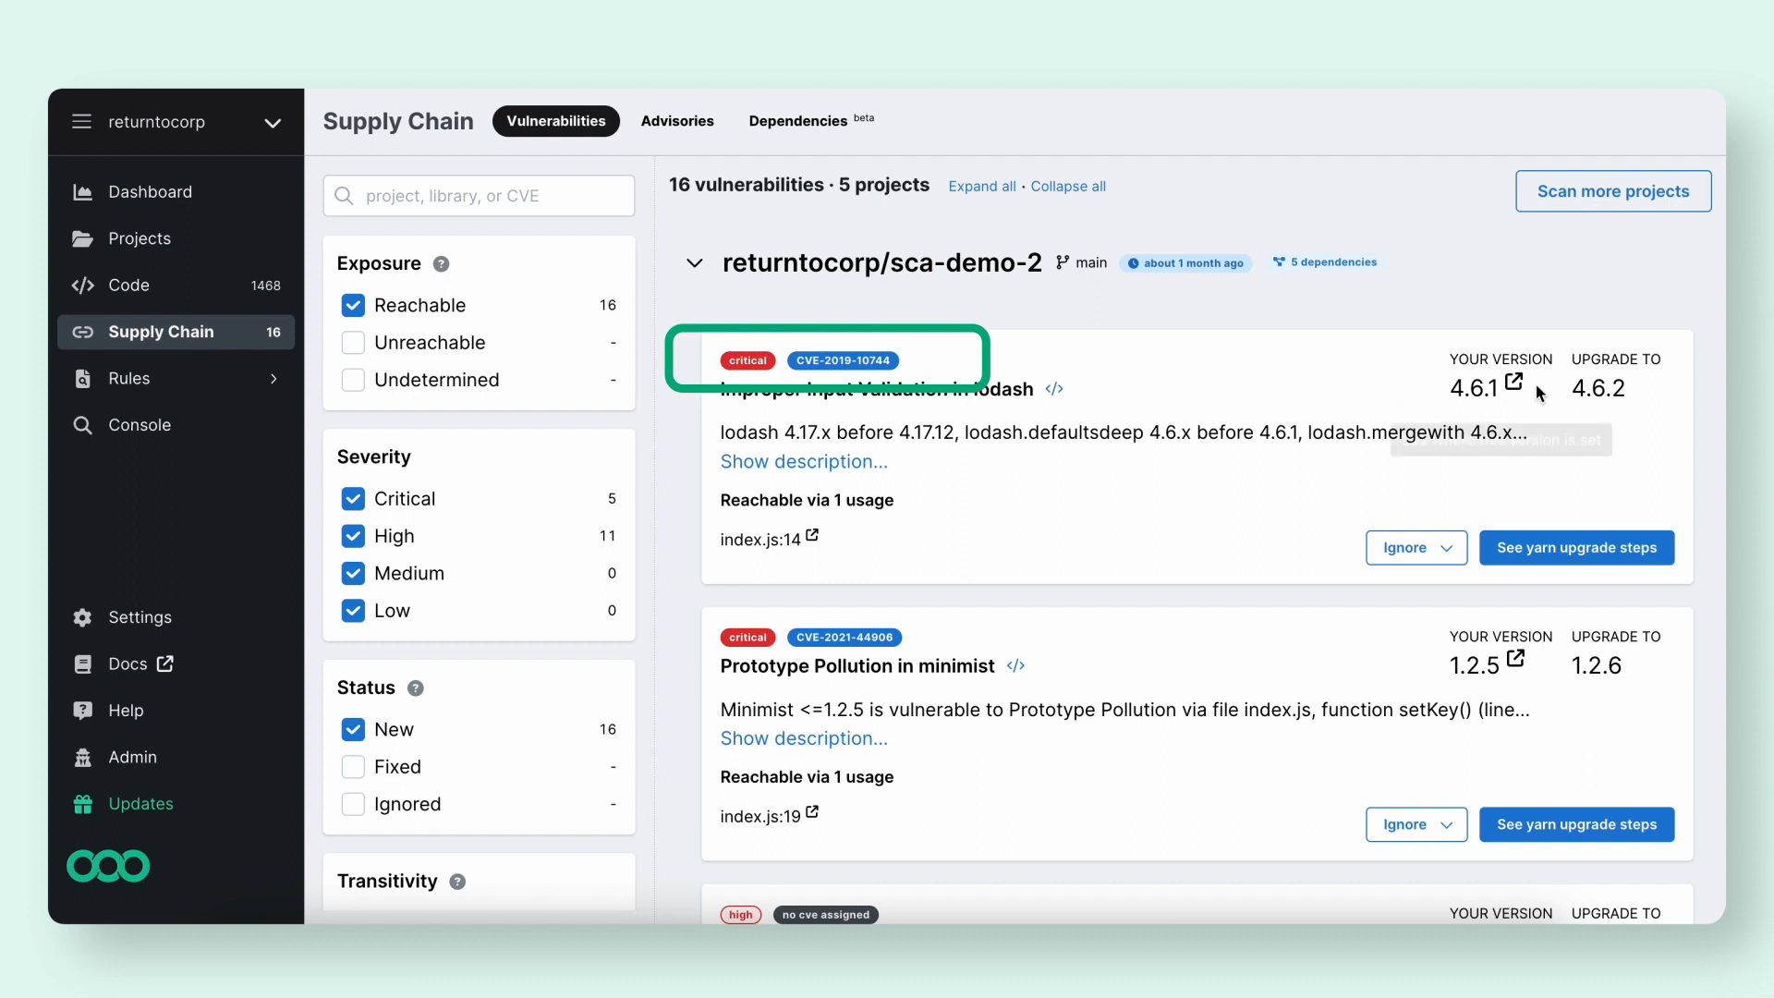
left_click(802, 462)
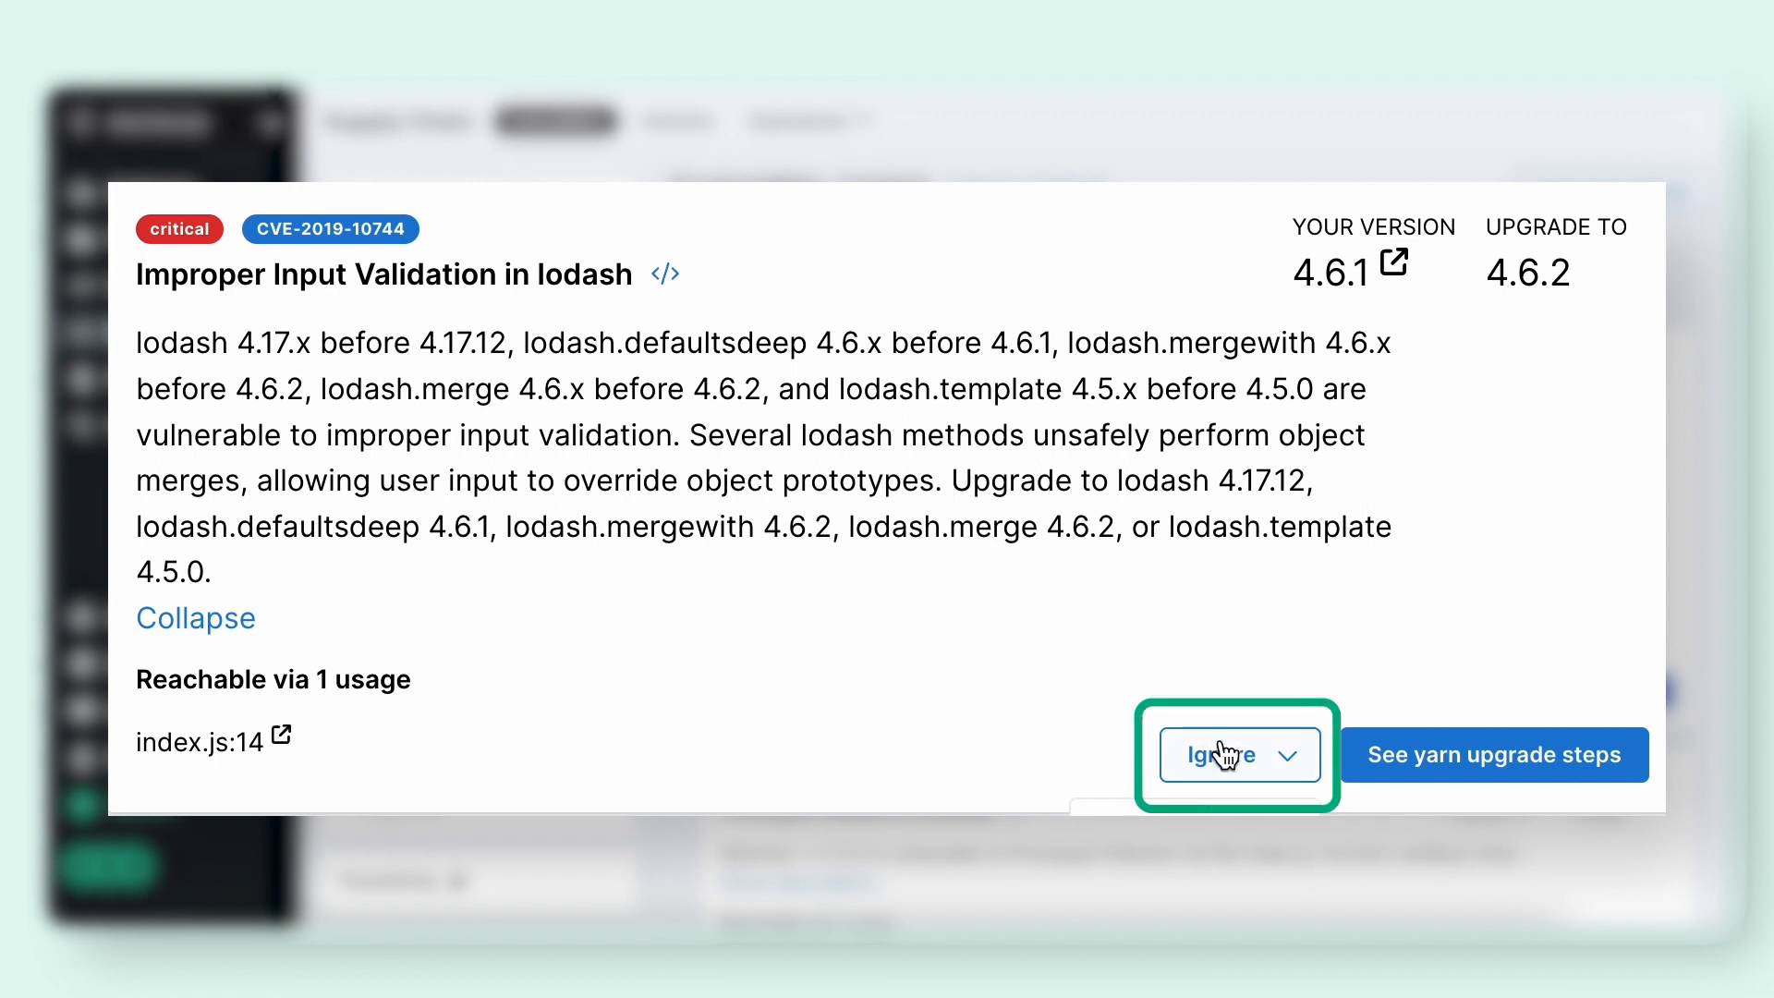
mouse_move(1465, 760)
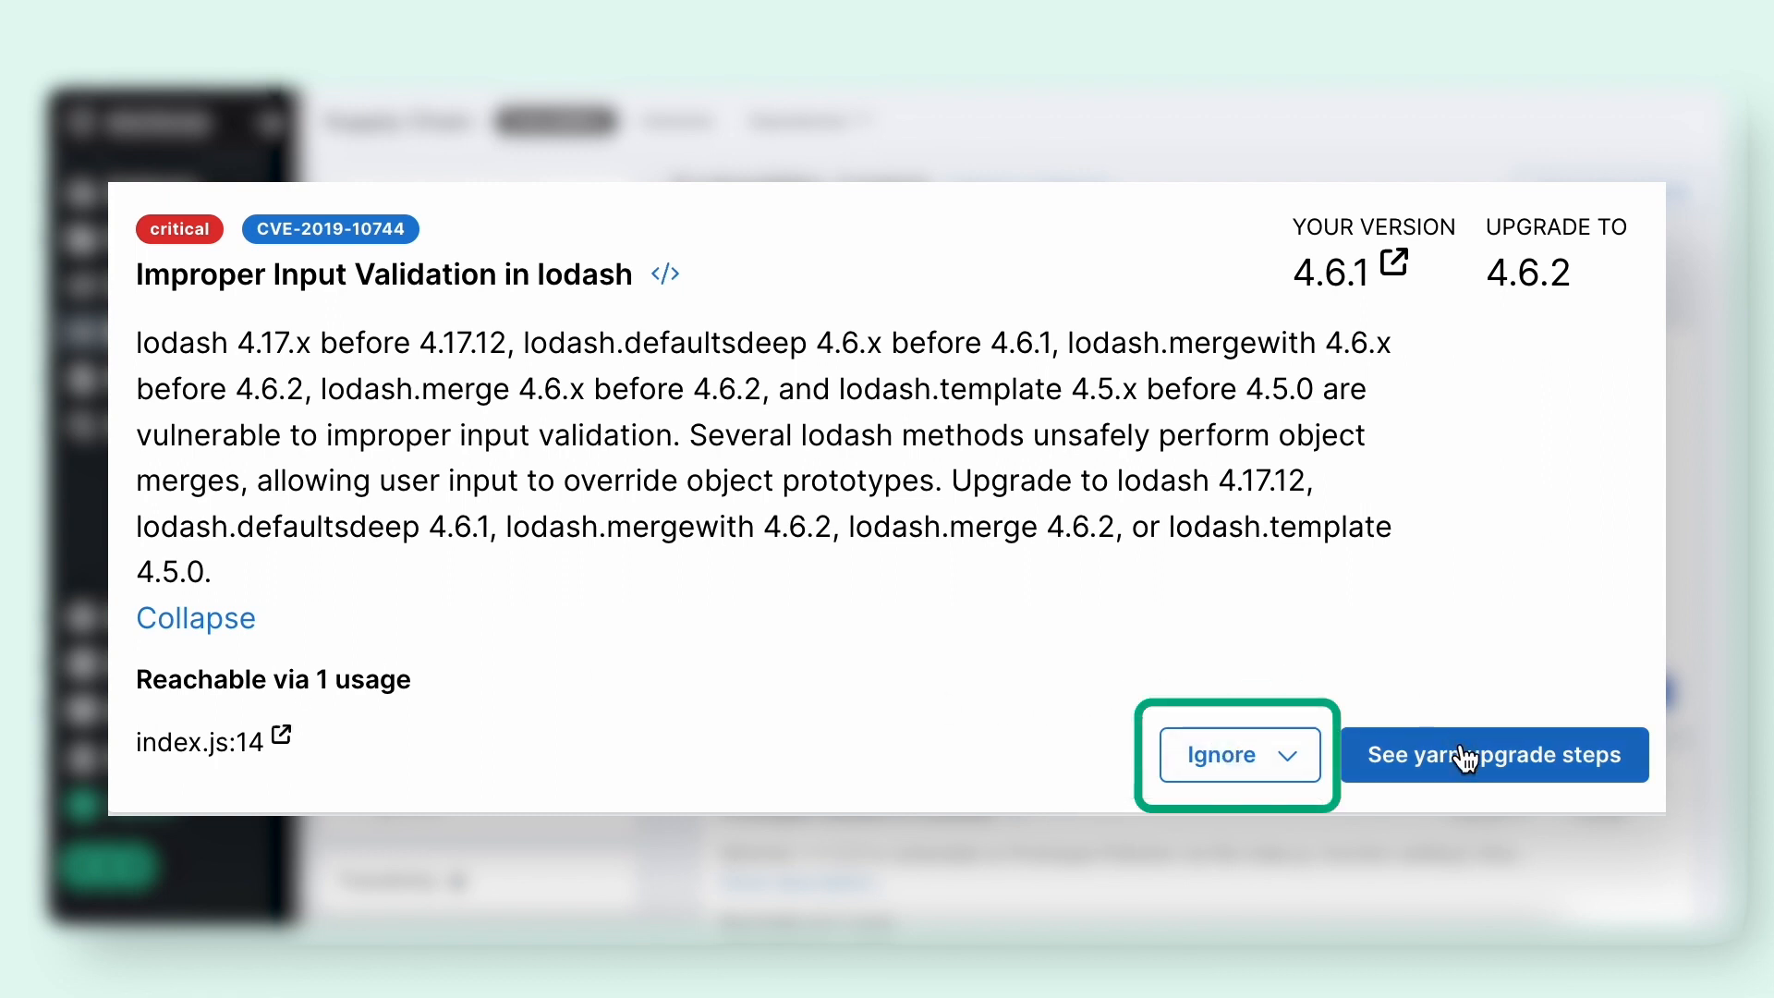